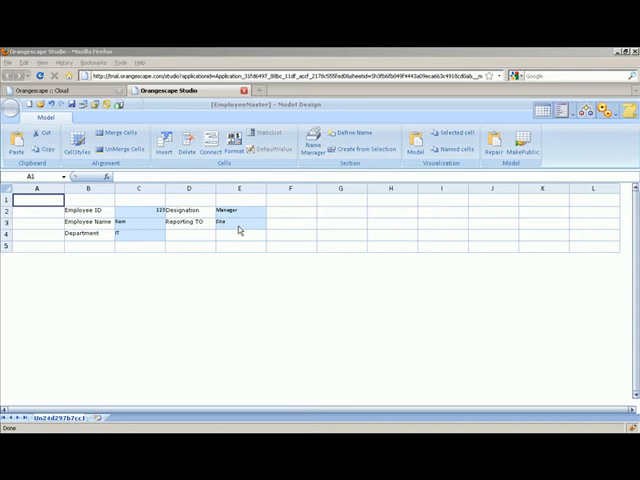
{"action": "mouse_move", "coordinate": [318, 48]}
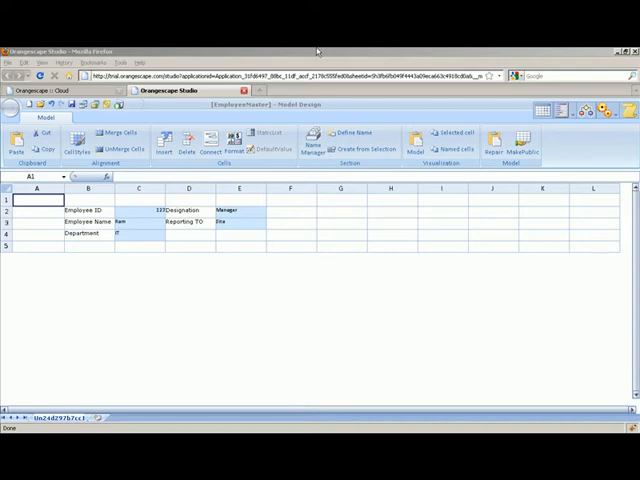
{"action": "mouse_move", "coordinate": [560, 120]}
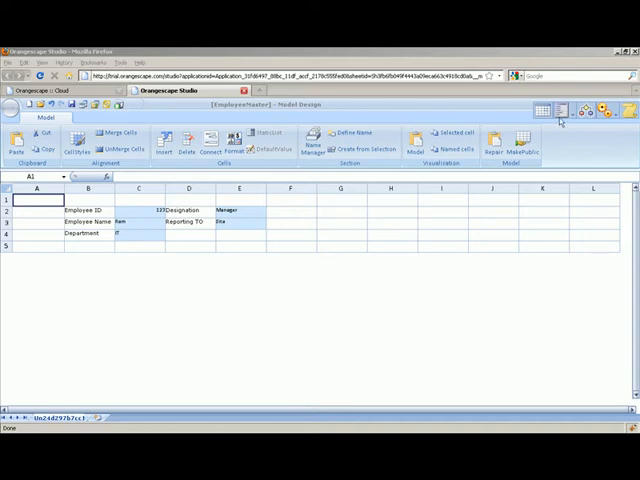
{"action": "mouse_move", "coordinate": [560, 122]}
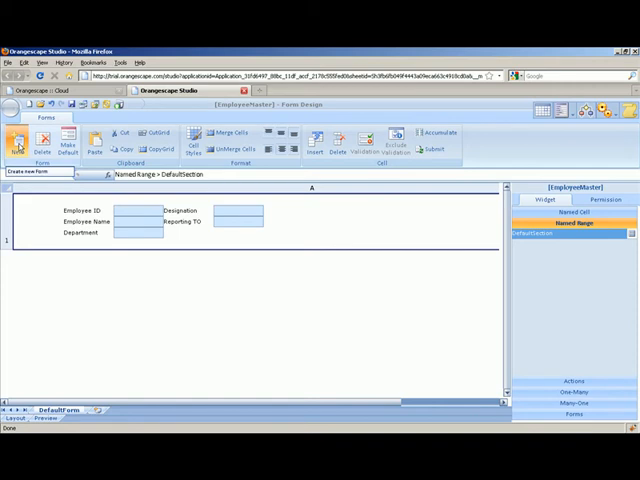
Start a new blank form sheet and delete its extra columns.
{"action": "left_click", "coordinate": [16, 144]}
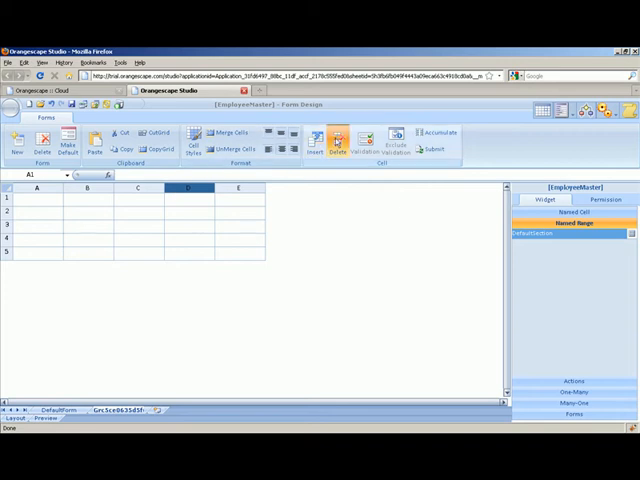
{"action": "left_click", "coordinate": [340, 144]}
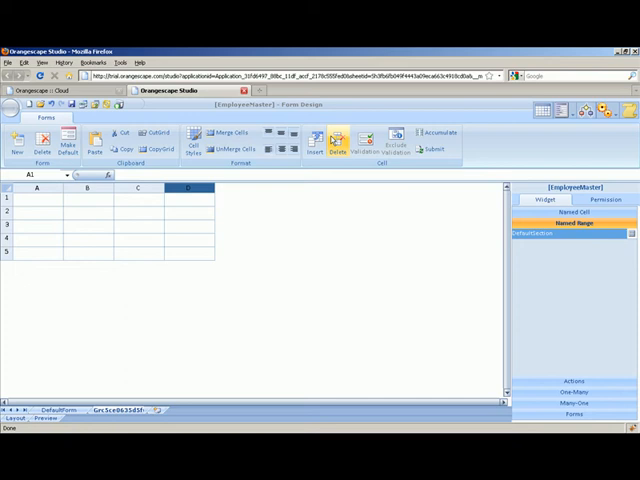
{"action": "left_click", "coordinate": [336, 140]}
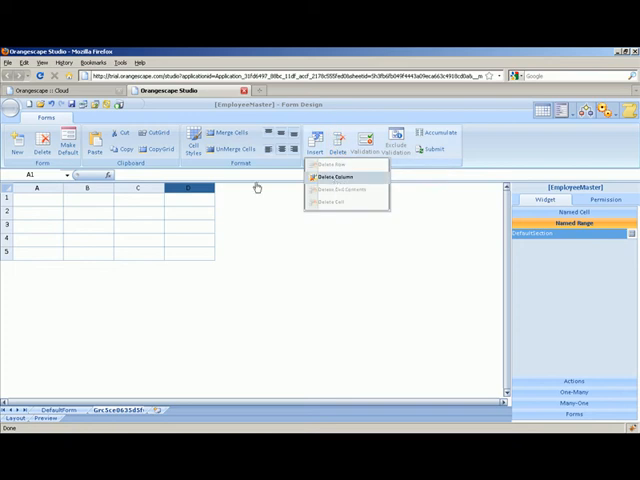
{"action": "left_click", "coordinate": [330, 176]}
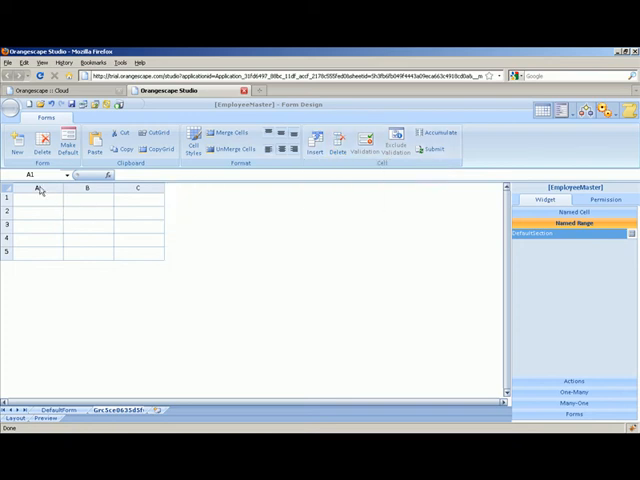
Widen column A through Update Column Width until it spans the full form width.
{"action": "right_click", "coordinate": [38, 188]}
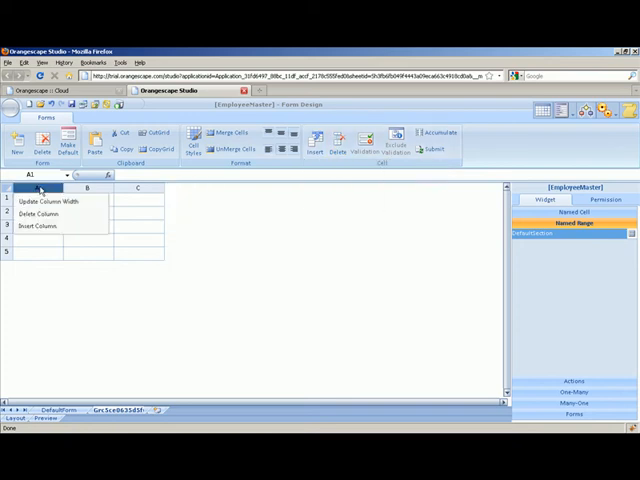
{"action": "left_click", "coordinate": [52, 200]}
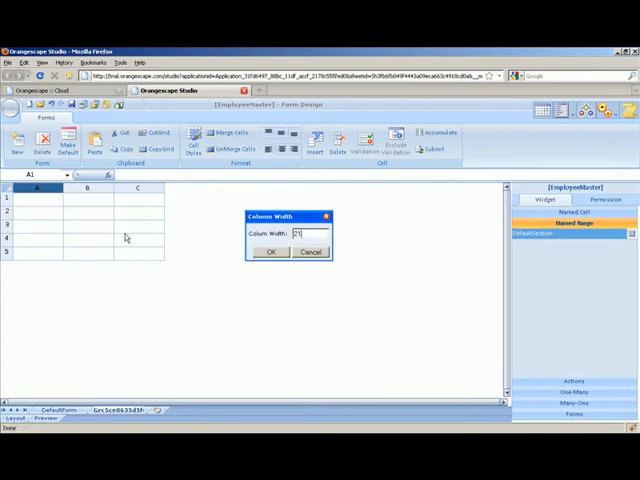
{"action": "left_click", "coordinate": [268, 252]}
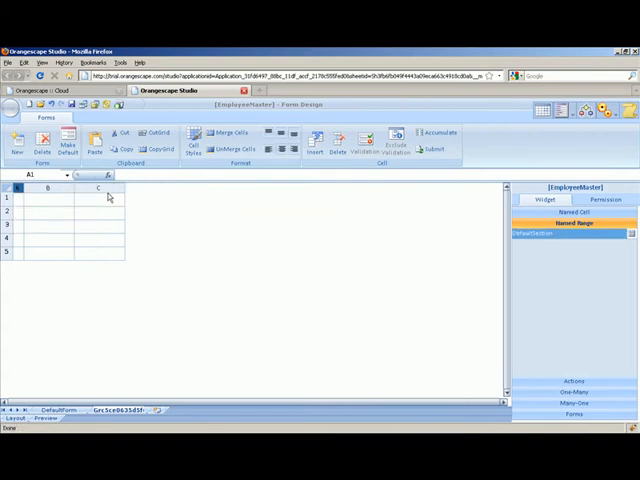
{"action": "right_click", "coordinate": [108, 198]}
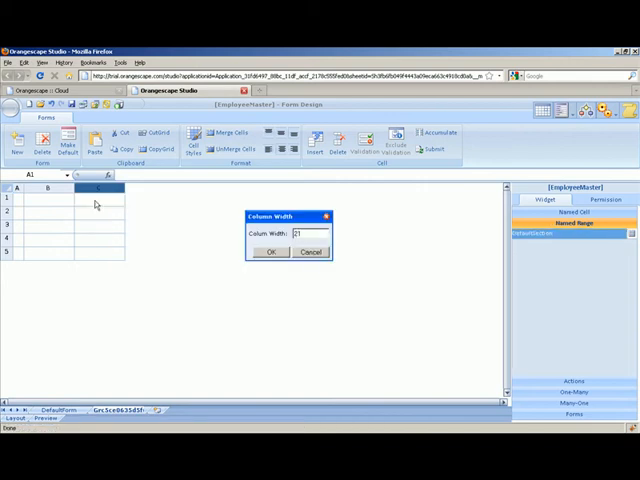
{"action": "left_click", "coordinate": [270, 252]}
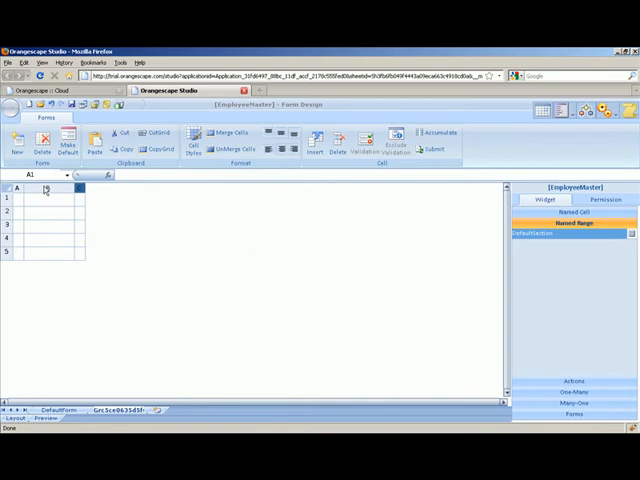
{"action": "right_click", "coordinate": [48, 188]}
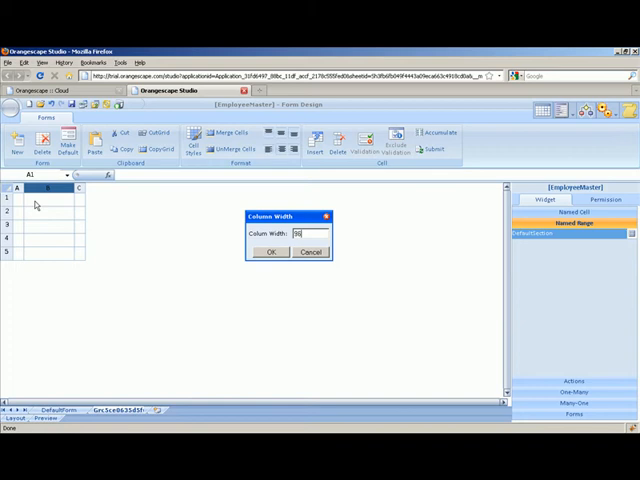
{"action": "left_click", "coordinate": [268, 252]}
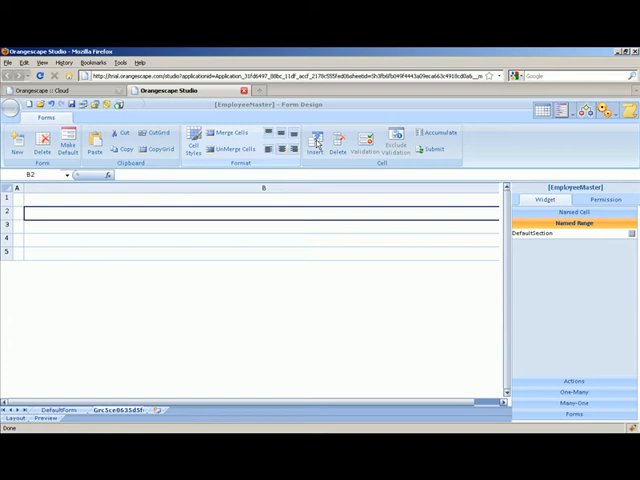
{"action": "mouse_move", "coordinate": [320, 144]}
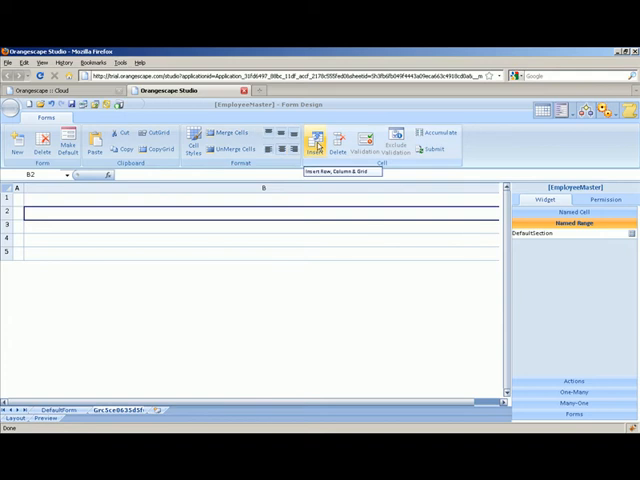
{"action": "mouse_move", "coordinate": [62, 216]}
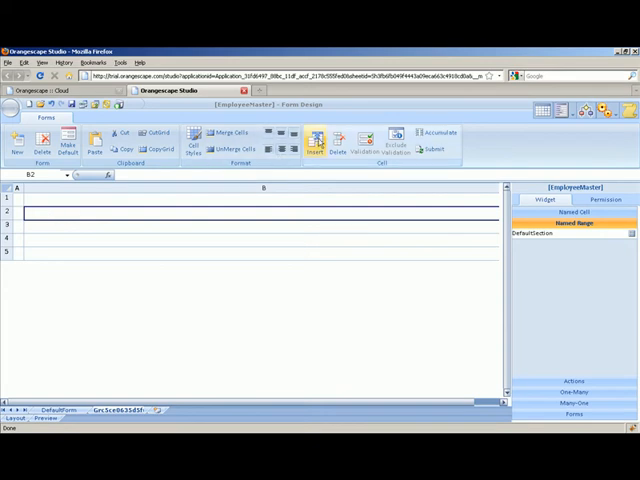
Begin inserting a grid into the section via Insert Grid.
{"action": "left_click", "coordinate": [318, 140]}
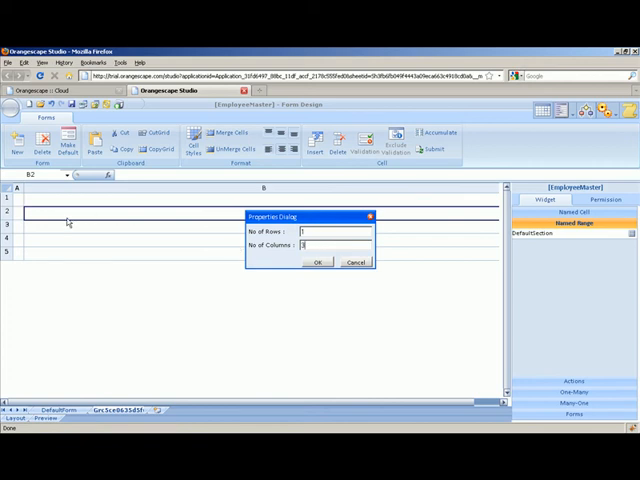
Confirm the row and column counts so the grid is inserted into the section.
{"action": "left_click", "coordinate": [318, 264]}
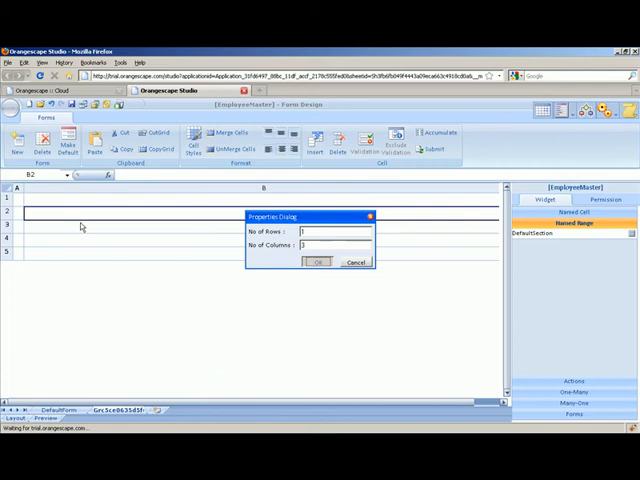
{"action": "left_click", "coordinate": [318, 262]}
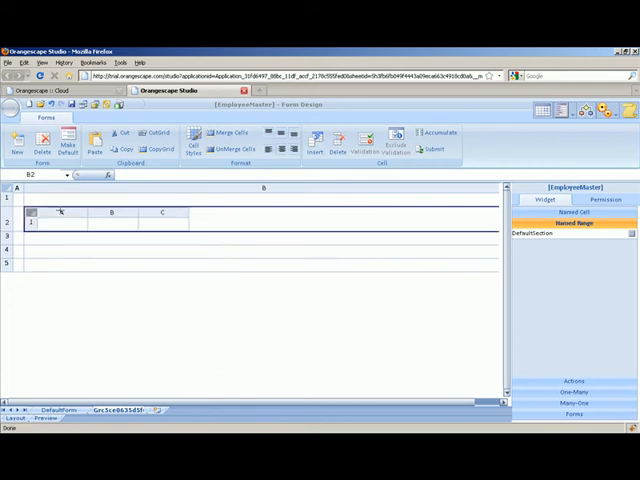
Set the grid's first column narrow and give the middle column a wide width.
{"action": "right_click", "coordinate": [62, 212]}
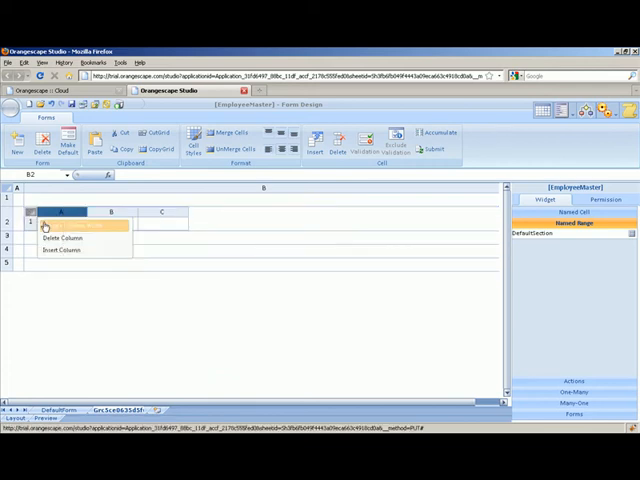
{"action": "left_click", "coordinate": [80, 220]}
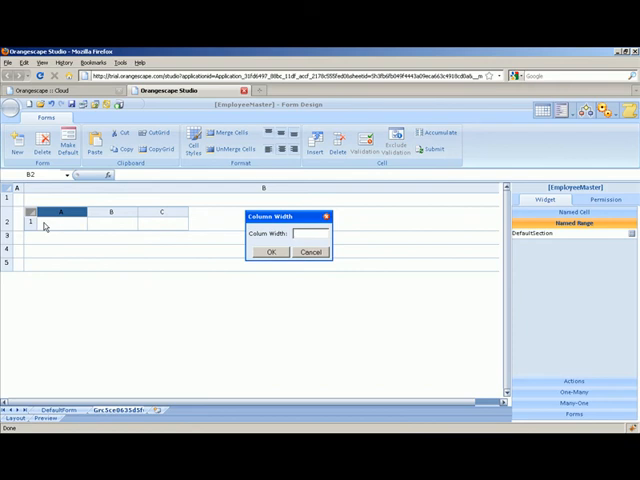
{"action": "type", "text": "5"}
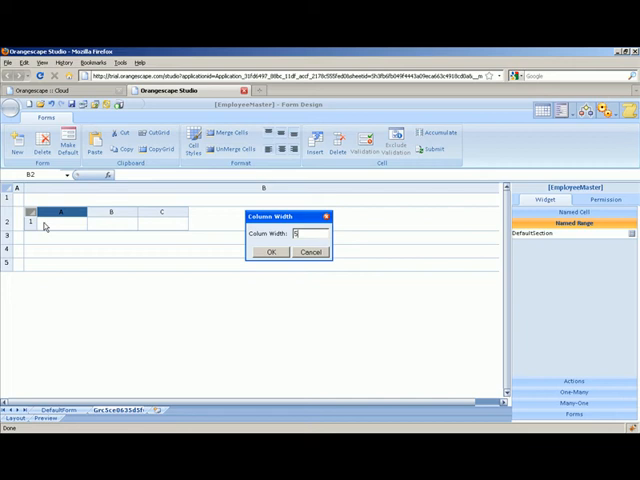
{"action": "left_click", "coordinate": [270, 252]}
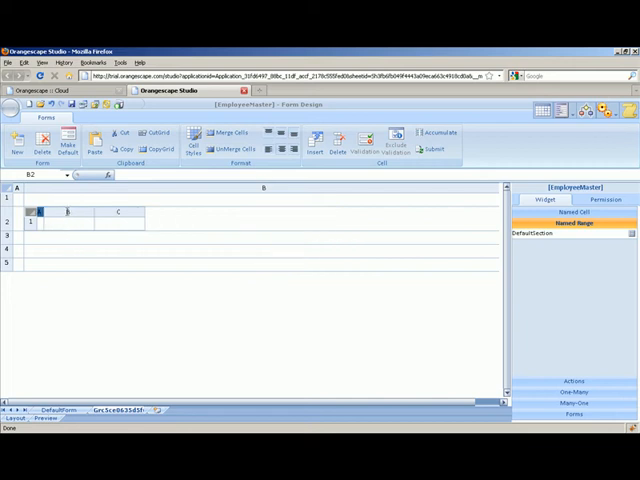
{"action": "right_click", "coordinate": [66, 212]}
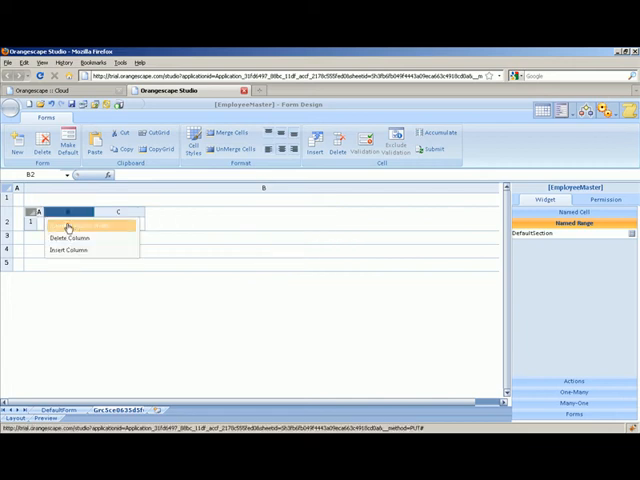
{"action": "left_click", "coordinate": [70, 224]}
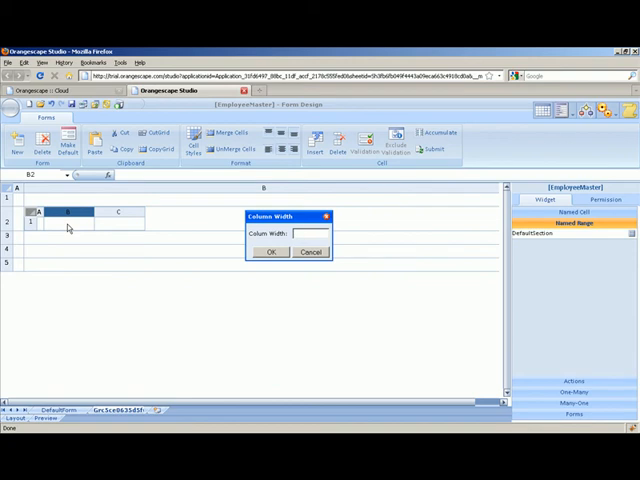
{"action": "type", "text": "80"}
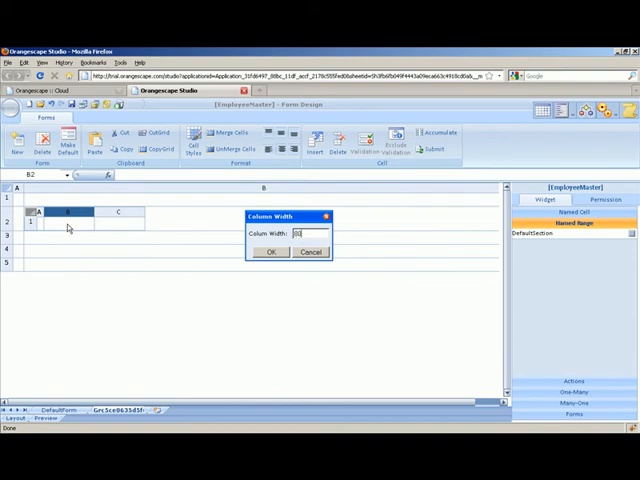
{"action": "type", "text": "009"}
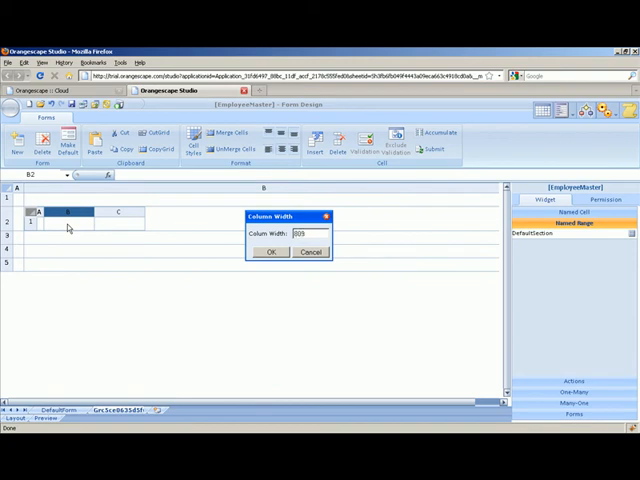
{"action": "left_click", "coordinate": [270, 252]}
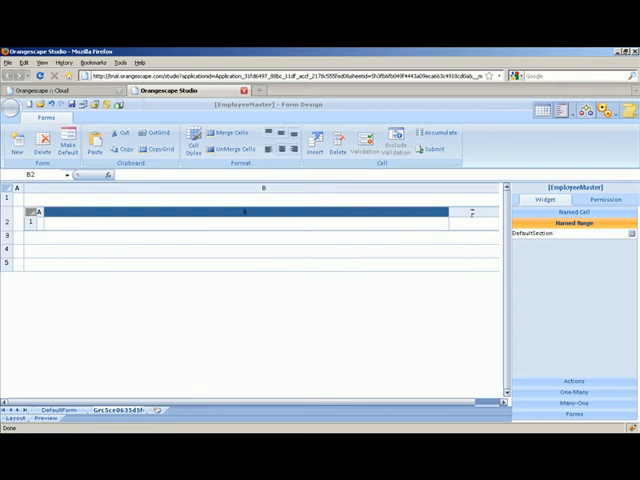
Set the last grid column's width to 150.
{"action": "right_click", "coordinate": [464, 212]}
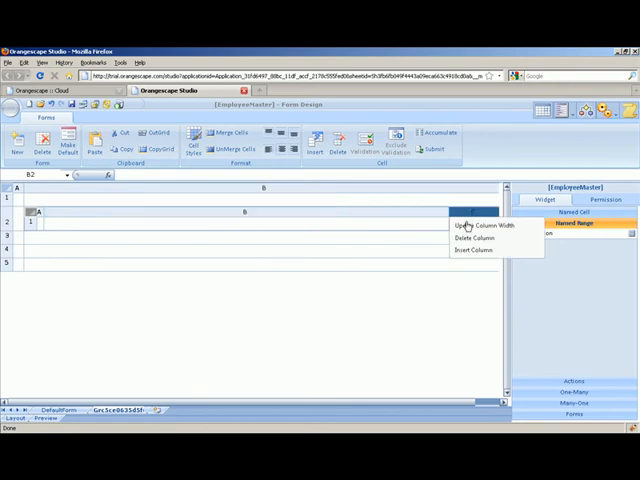
{"action": "left_click", "coordinate": [470, 224]}
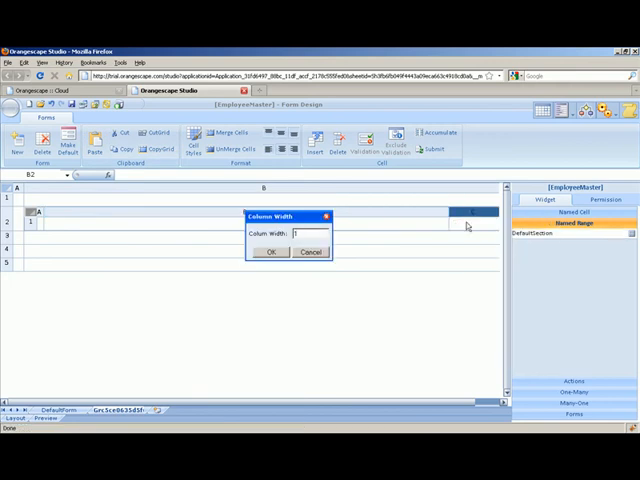
{"action": "type", "text": "150"}
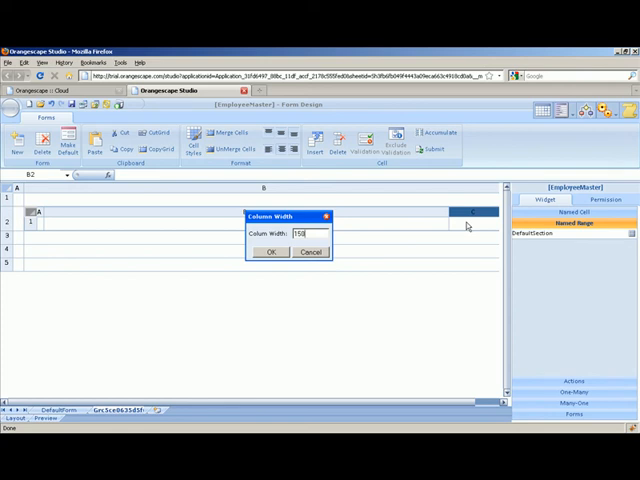
{"action": "left_click", "coordinate": [272, 252]}
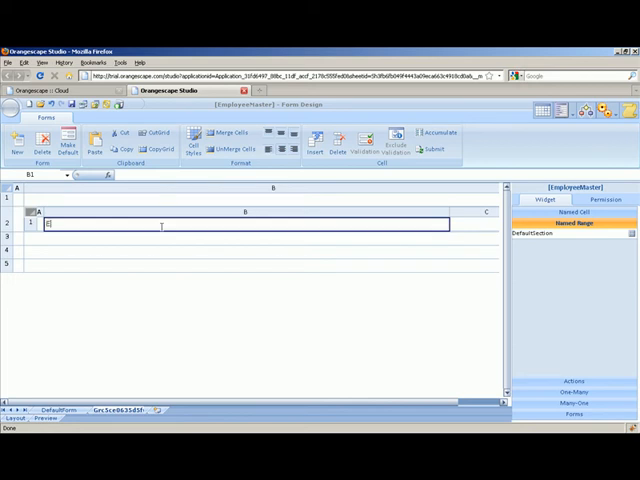
Enter the title Employee Master in B1 and start the *Mandatory Fields note in C1.
{"action": "type", "text": "Employee"}
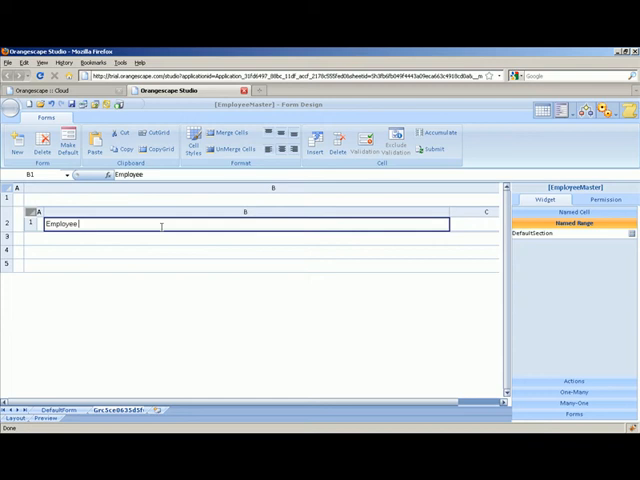
{"action": "type", "text": "Master"}
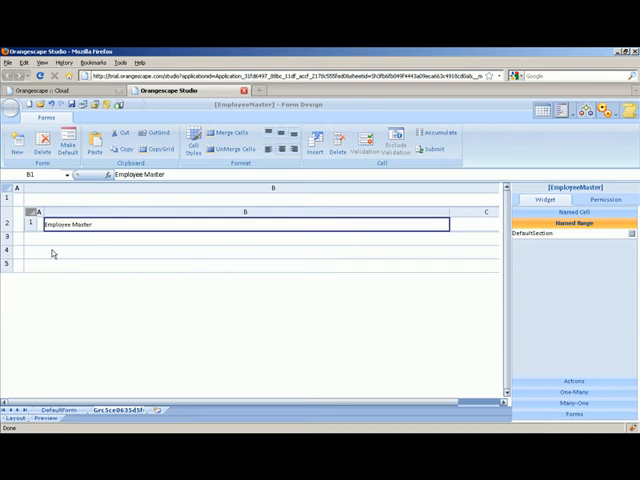
{"action": "left_click", "coordinate": [244, 260]}
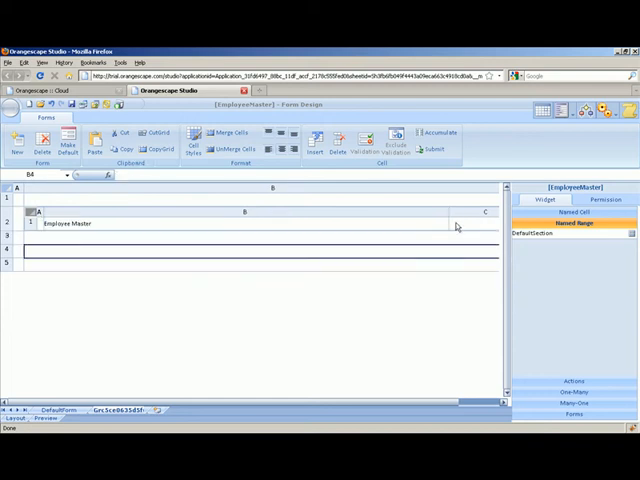
{"action": "left_click", "coordinate": [480, 224]}
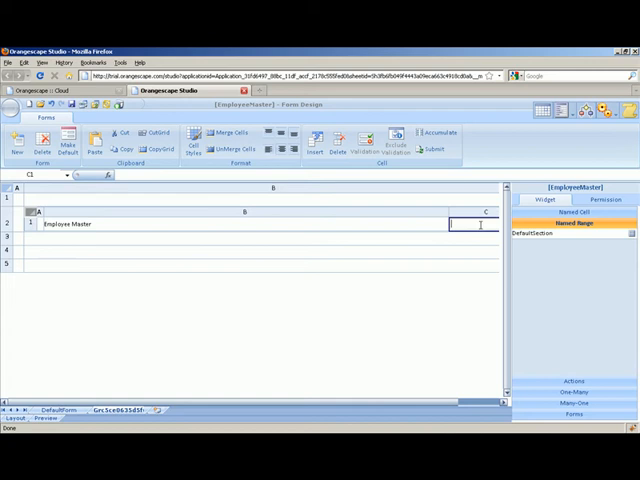
{"action": "type", "text": "Man"}
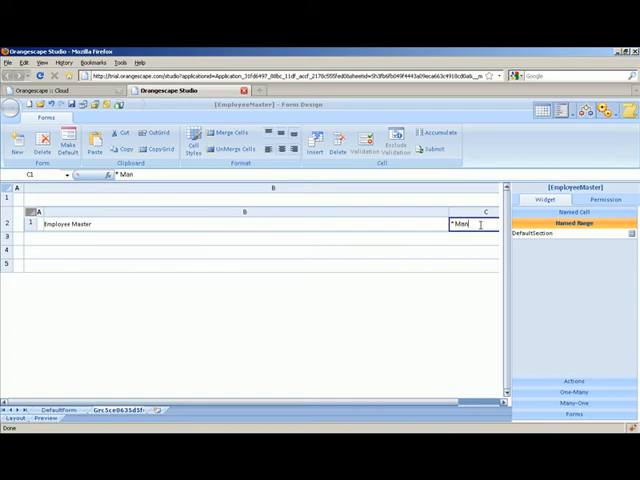
{"action": "type", "text": "datory Fields"}
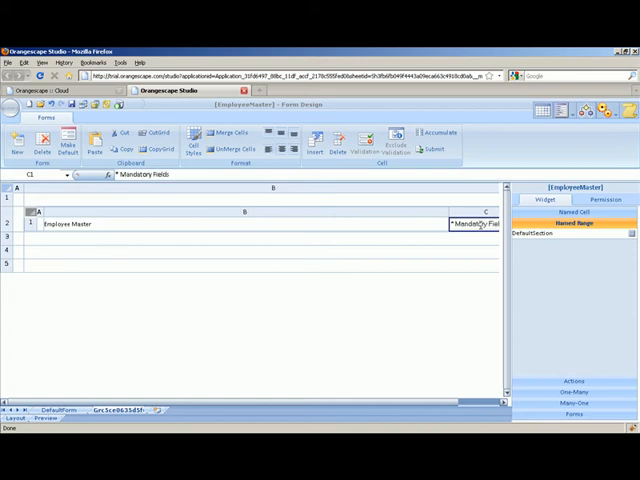
{"action": "mouse_move", "coordinate": [62, 260]}
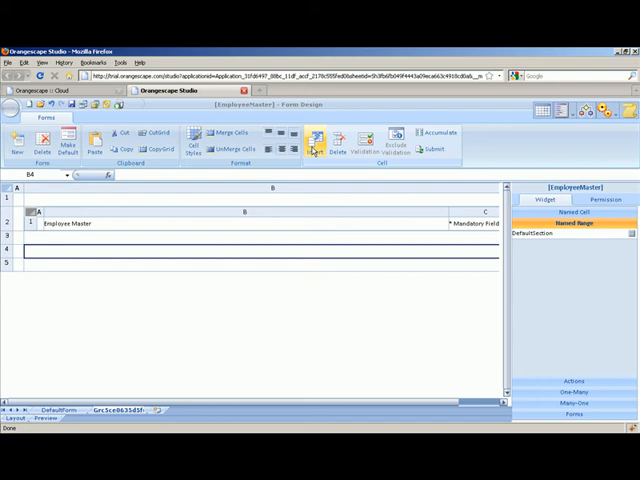
{"action": "mouse_move", "coordinate": [320, 144]}
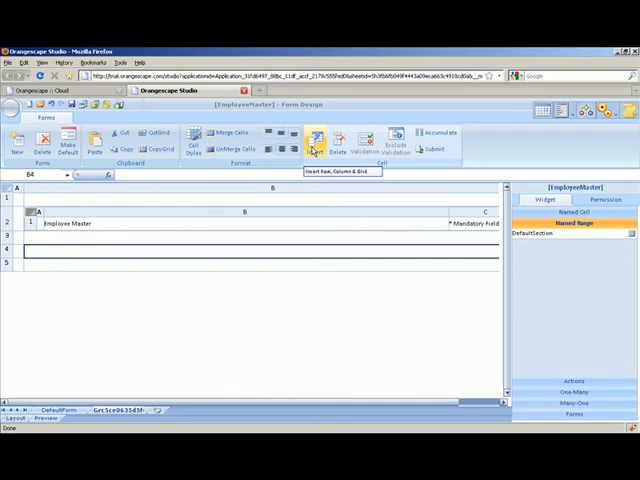
Insert a second grid below the title row with its row and column counts confirmed.
{"action": "left_click", "coordinate": [318, 144]}
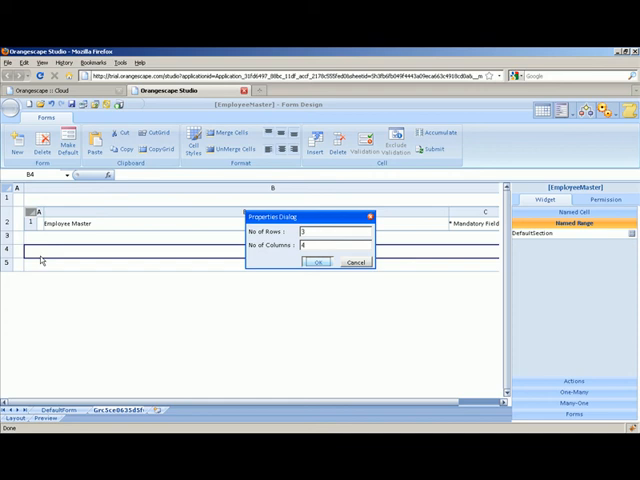
{"action": "left_click", "coordinate": [316, 264]}
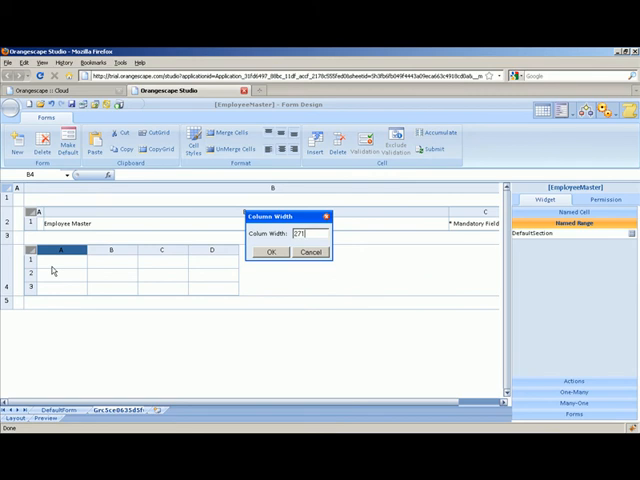
Set widths for the field grid's columns, giving column C a width of 240 and adjusting D.
{"action": "left_click", "coordinate": [268, 252]}
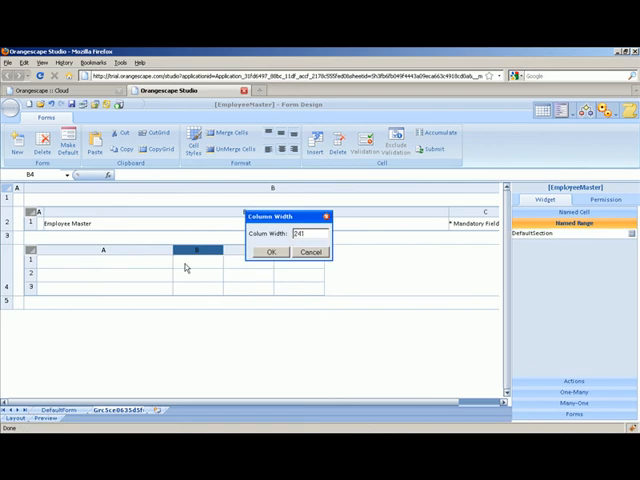
{"action": "left_click", "coordinate": [270, 252]}
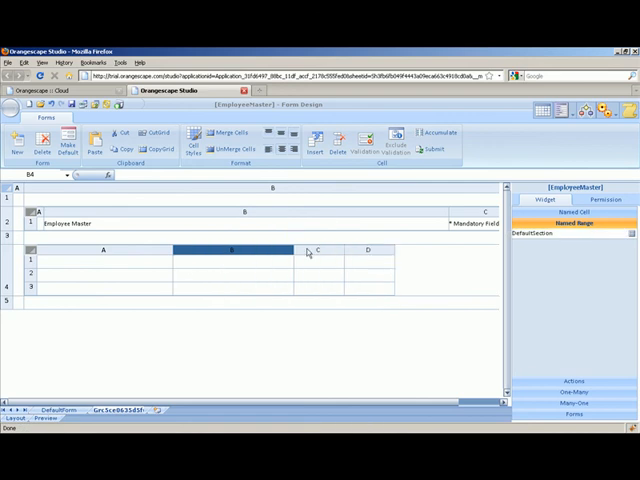
{"action": "right_click", "coordinate": [316, 250]}
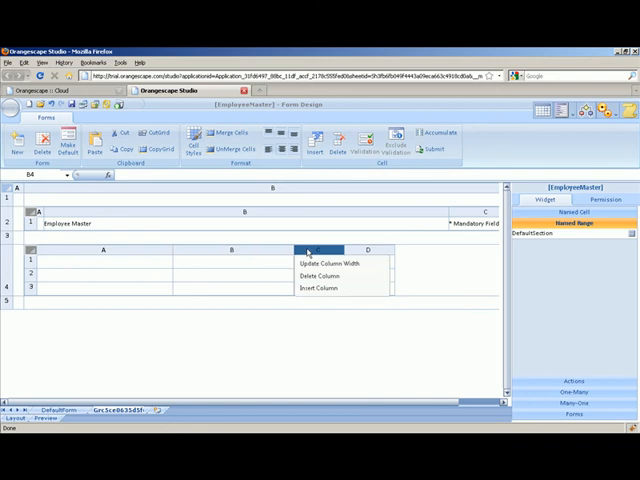
{"action": "left_click", "coordinate": [320, 262]}
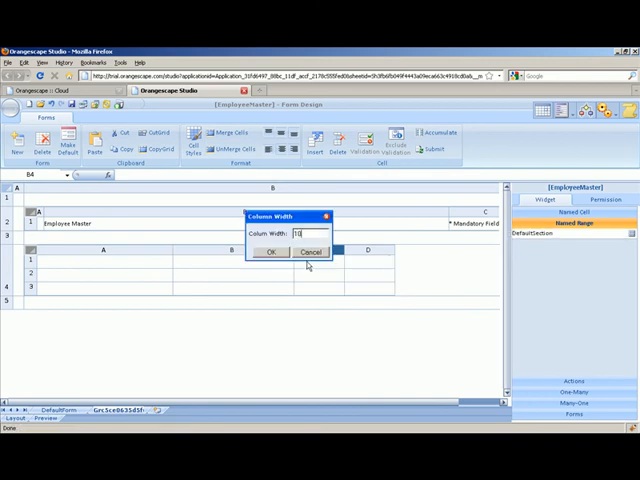
{"action": "type", "text": "240"}
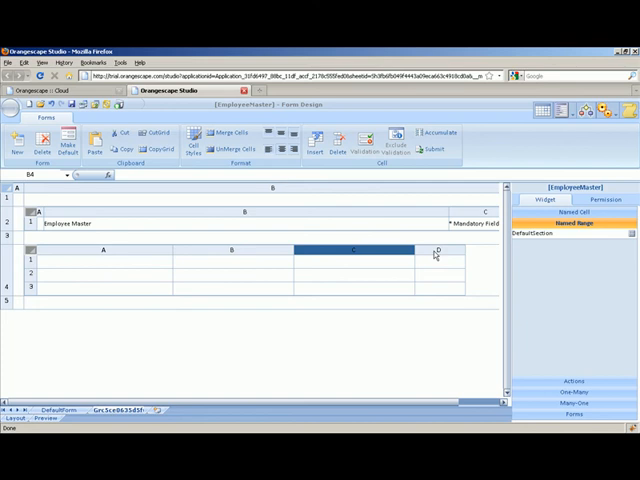
{"action": "right_click", "coordinate": [432, 252]}
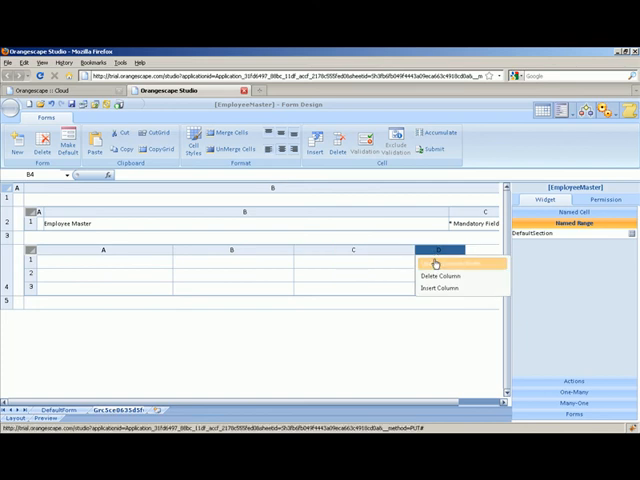
{"action": "left_click", "coordinate": [440, 262]}
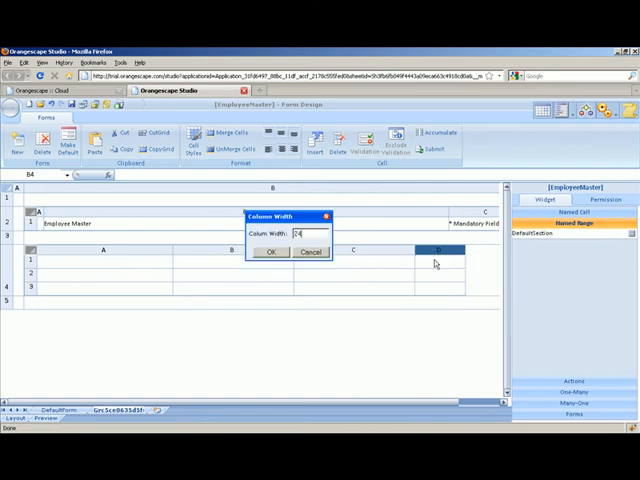
{"action": "left_click", "coordinate": [268, 252]}
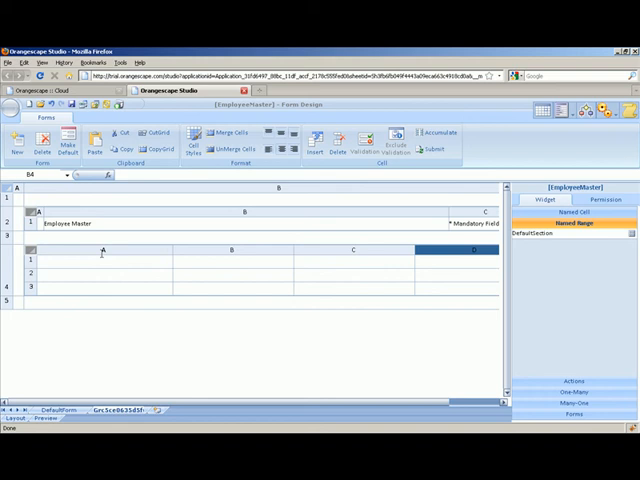
Adjust column A's width twice to its revised value.
{"action": "right_click", "coordinate": [100, 250]}
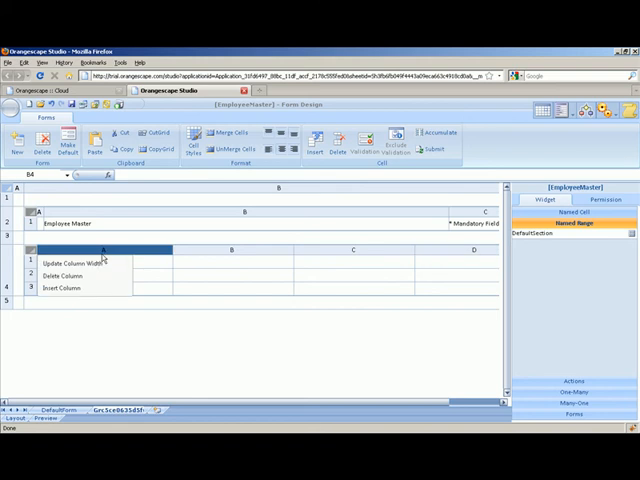
{"action": "left_click", "coordinate": [72, 260]}
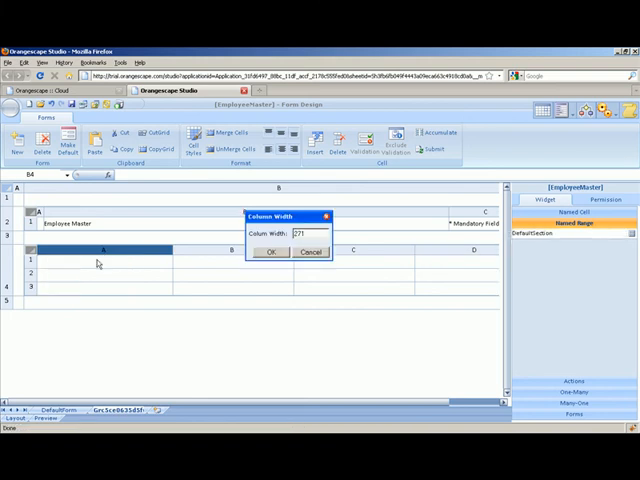
{"action": "left_click", "coordinate": [270, 252]}
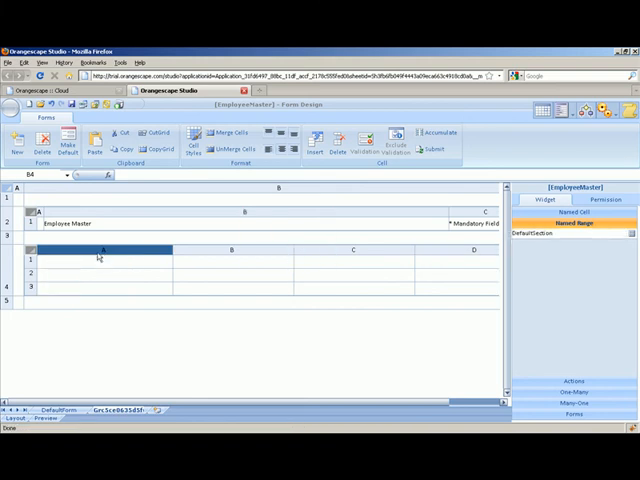
{"action": "right_click", "coordinate": [96, 256]}
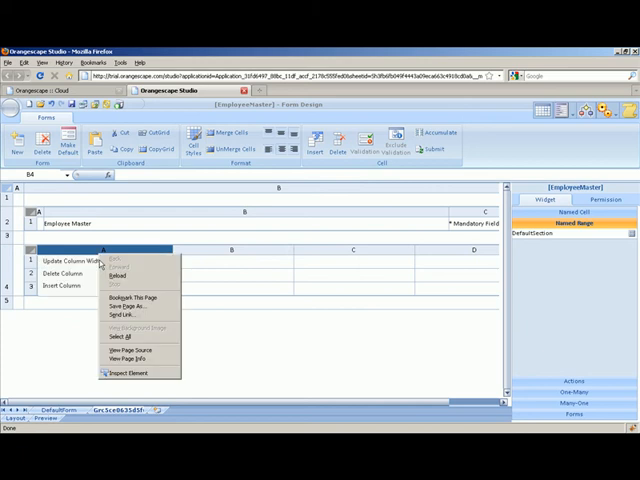
{"action": "left_click", "coordinate": [72, 258]}
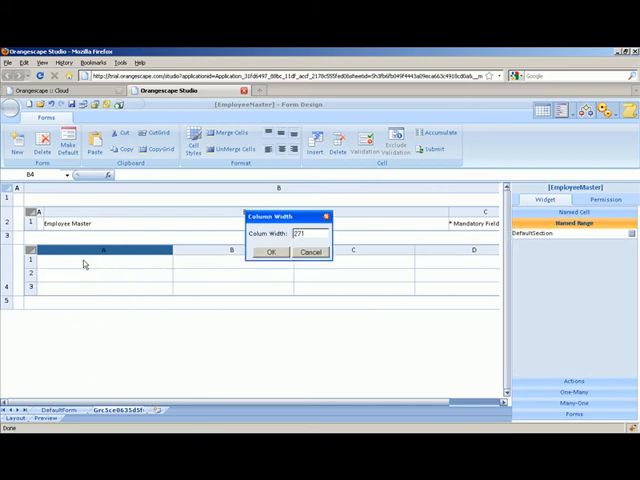
{"action": "left_click", "coordinate": [268, 252]}
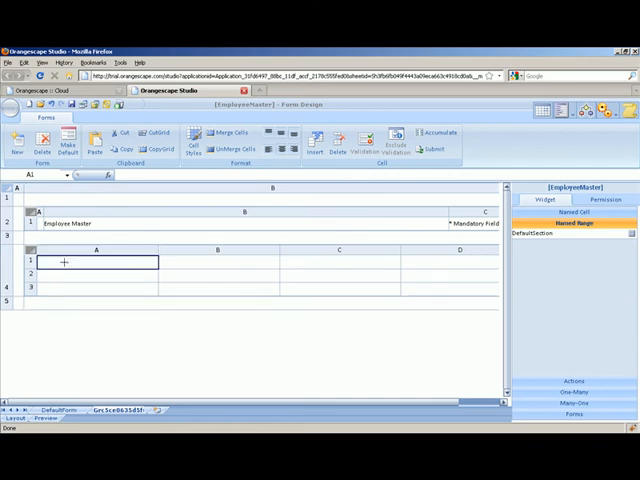
Enter the labels Employee ID, Employee Name, Department, Designation and ReportingTo in the field grid.
{"action": "type", "text": "Employee ID"}
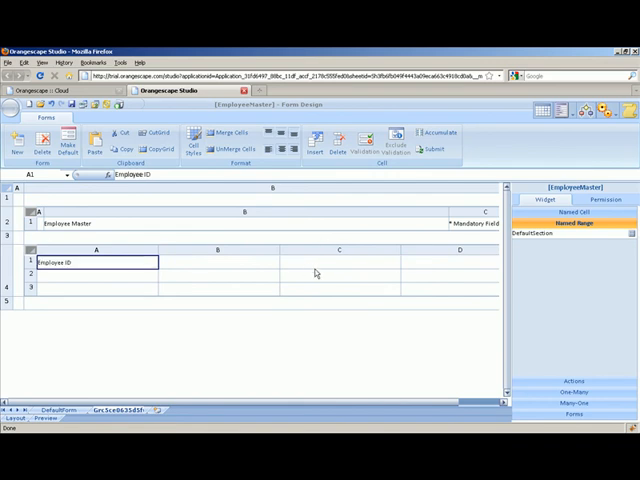
{"action": "left_click", "coordinate": [340, 264]}
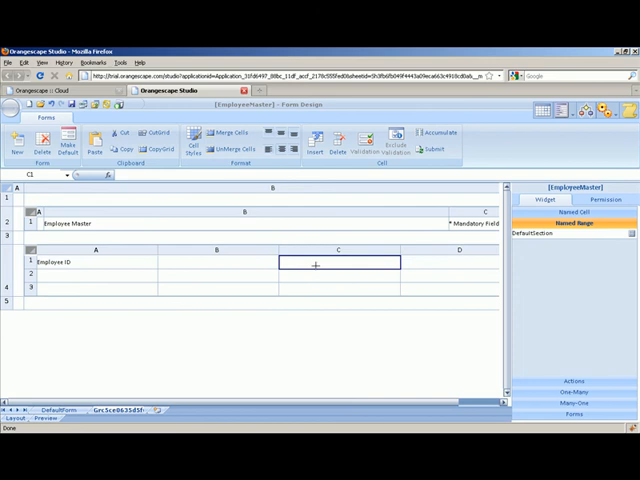
{"action": "type", "text": "Employee Name"}
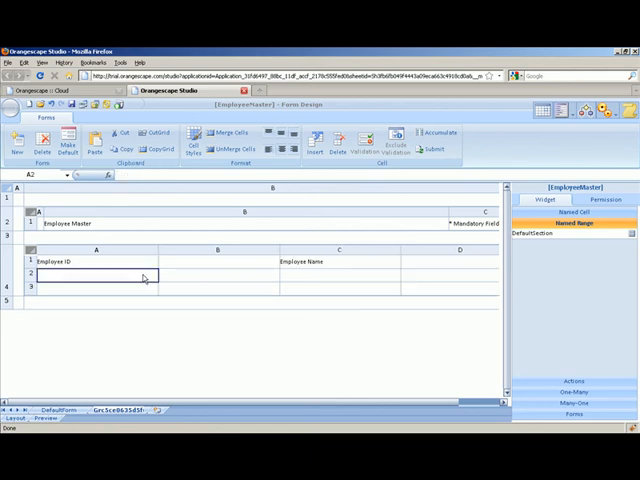
{"action": "type", "text": "Department"}
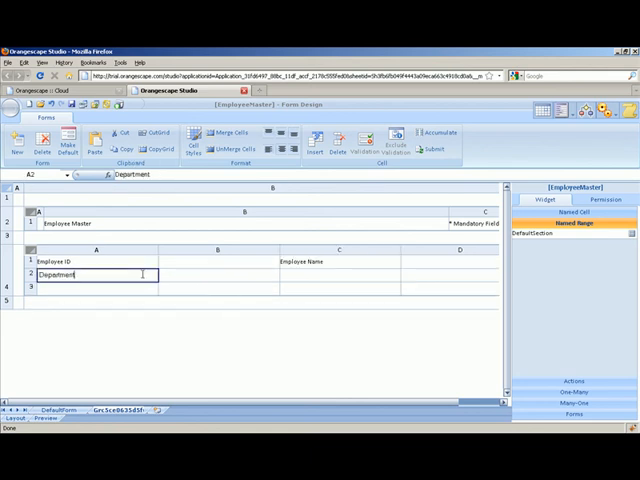
{"action": "left_click", "coordinate": [336, 276]}
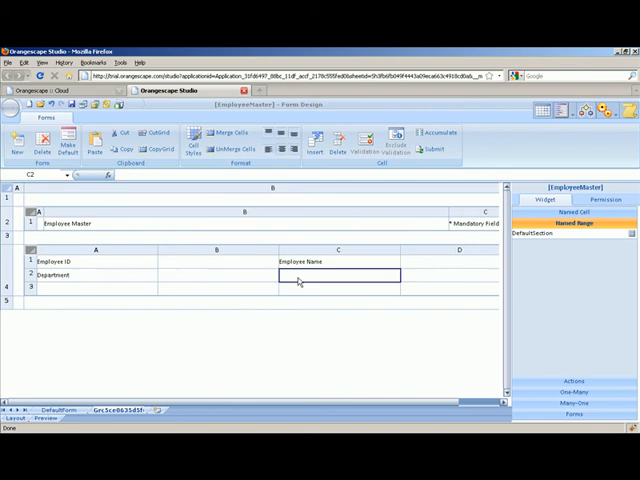
{"action": "type", "text": "Designation"}
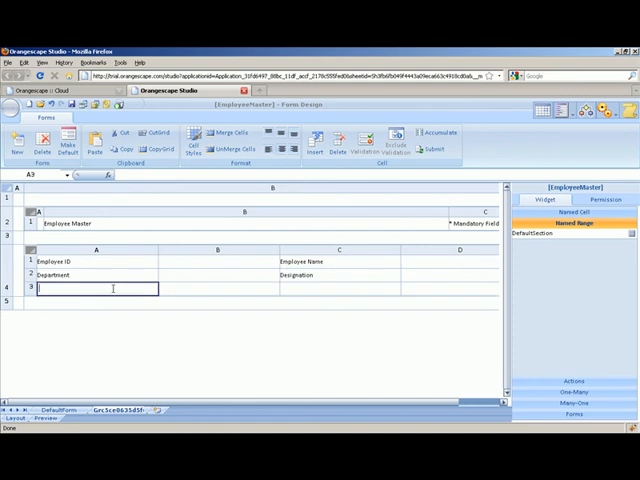
{"action": "type", "text": "Repo"}
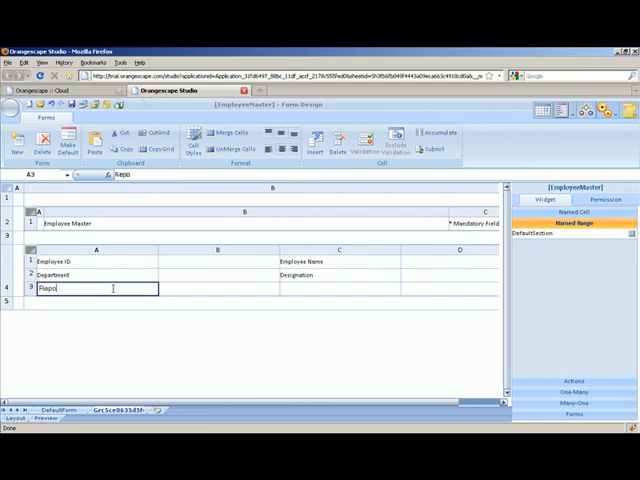
{"action": "type", "text": "rting"}
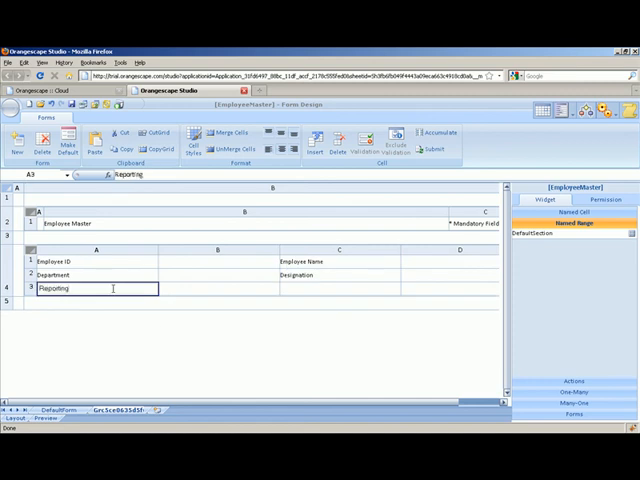
{"action": "type", "text": "To"}
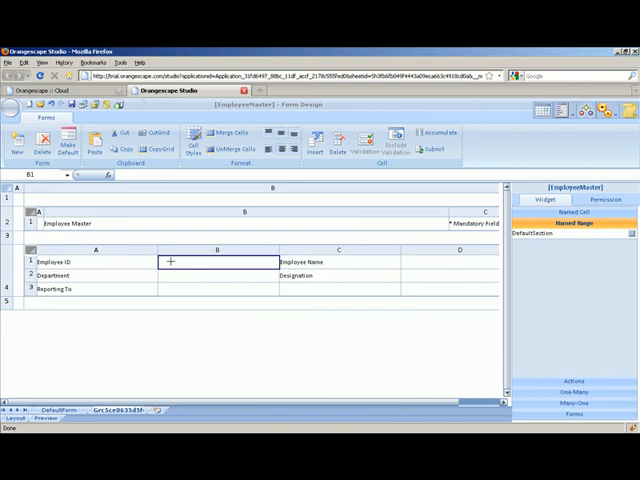
Map the Employee_ID text box to the value cell beside Employee ID.
{"action": "left_click", "coordinate": [570, 212]}
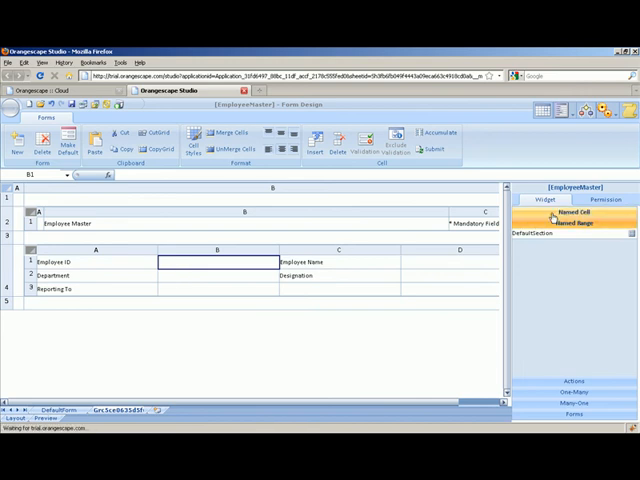
{"action": "left_click", "coordinate": [574, 212]}
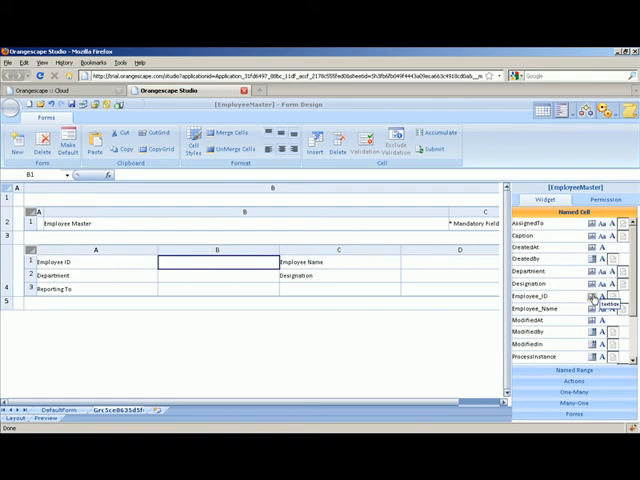
{"action": "left_click", "coordinate": [560, 296]}
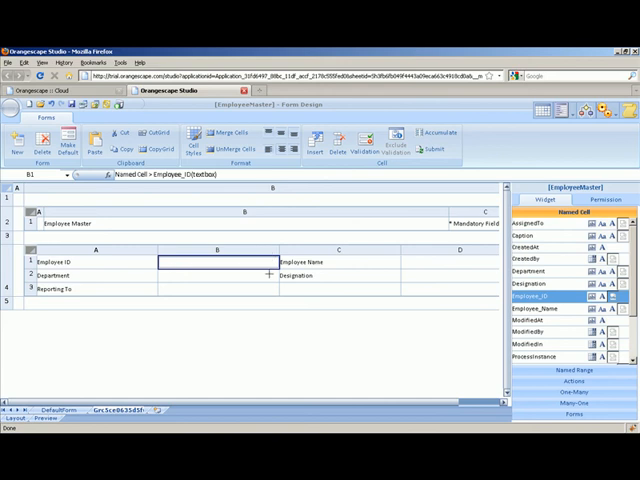
{"action": "mouse_move", "coordinate": [196, 240]}
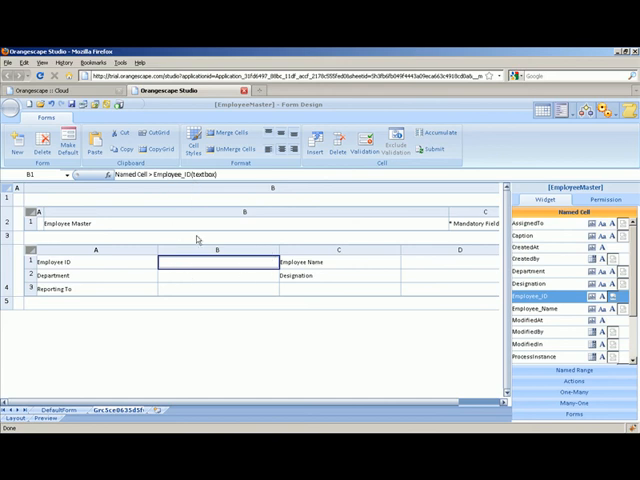
{"action": "mouse_move", "coordinate": [468, 264]}
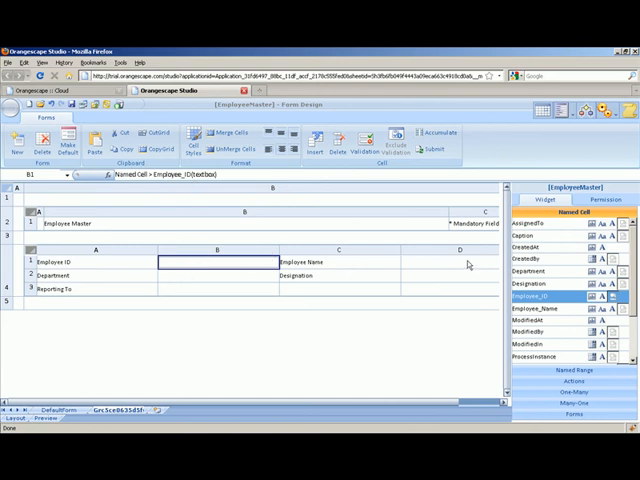
Map the Employee Name and Designation text boxes to the cells beside their labels.
{"action": "left_click", "coordinate": [460, 260]}
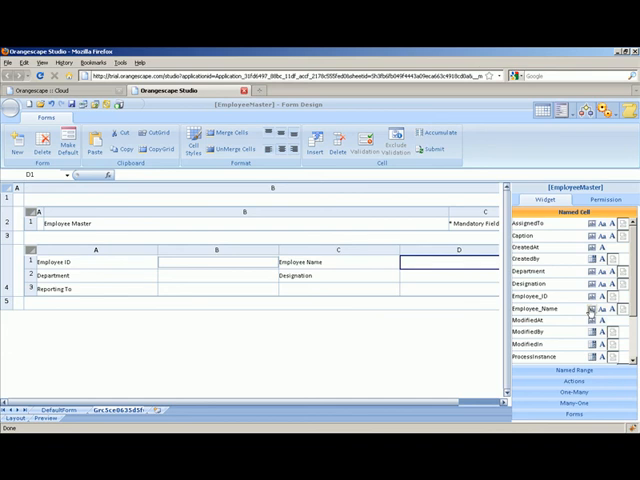
{"action": "left_click", "coordinate": [548, 318]}
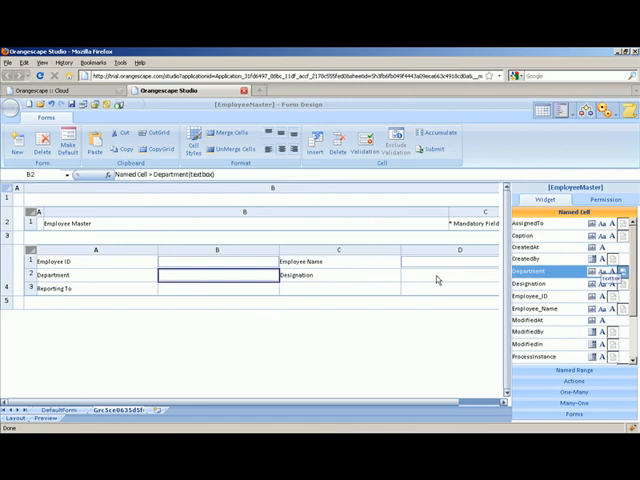
{"action": "left_click", "coordinate": [456, 272]}
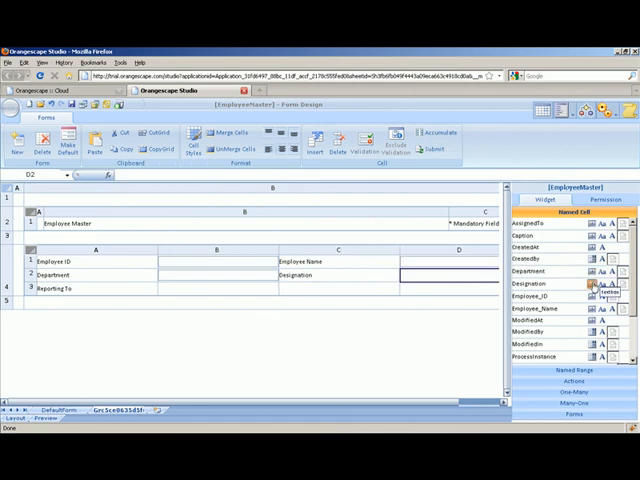
{"action": "left_click", "coordinate": [560, 290]}
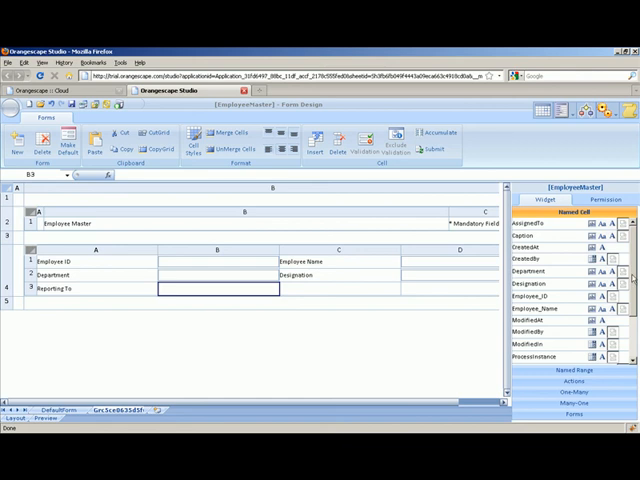
{"action": "scroll", "scroll_direction": "down", "scroll_amount": 3}
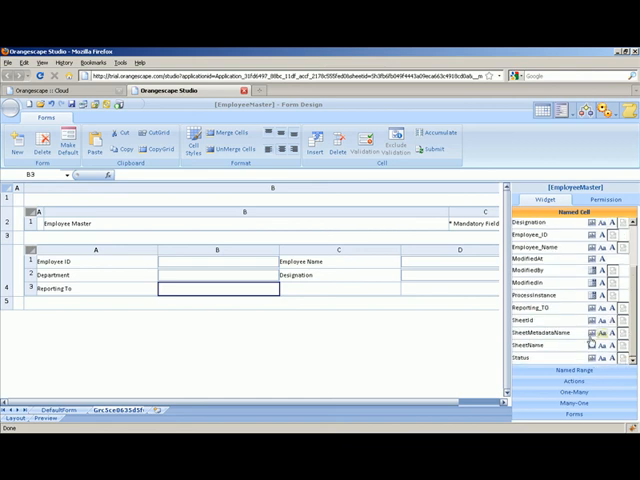
{"action": "mouse_move", "coordinate": [588, 320]}
{"action": "type", "text": "EmployeeForm"}
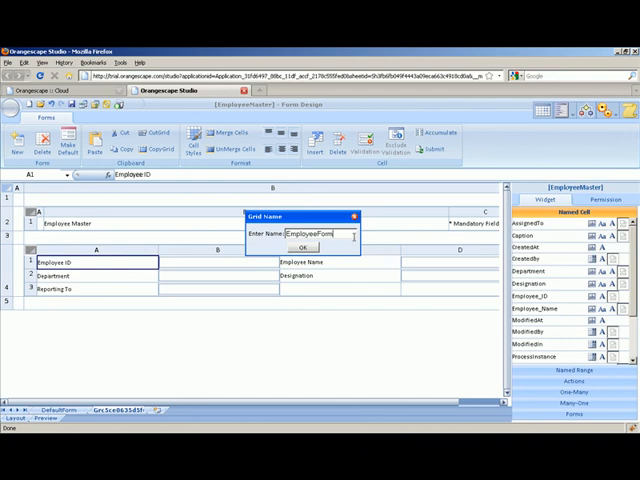
Confirm EmployeeForm as the form's new name.
{"action": "left_click", "coordinate": [304, 246]}
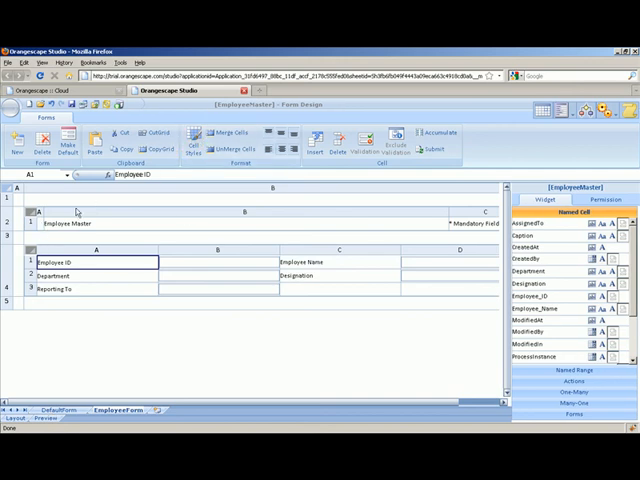
{"action": "mouse_move", "coordinate": [182, 224]}
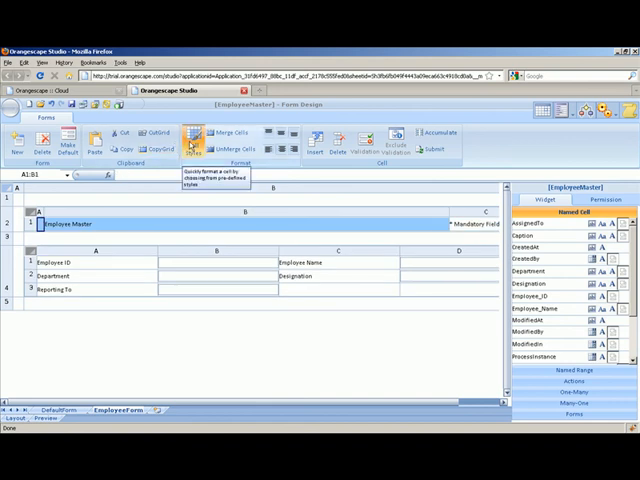
Apply a heading cell style to the Employee Master title.
{"action": "left_click", "coordinate": [196, 140]}
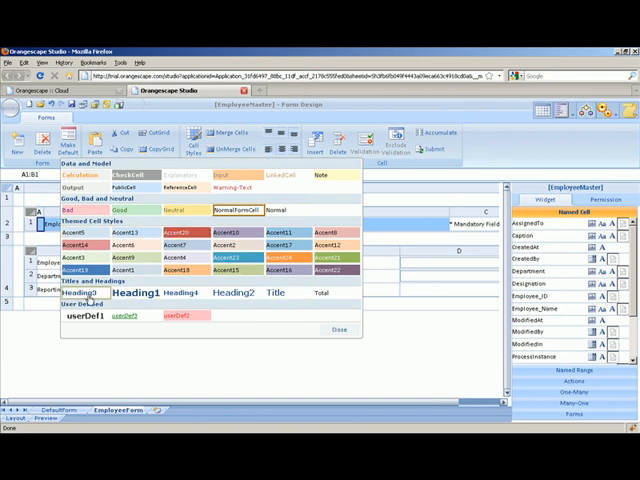
{"action": "left_click", "coordinate": [340, 328]}
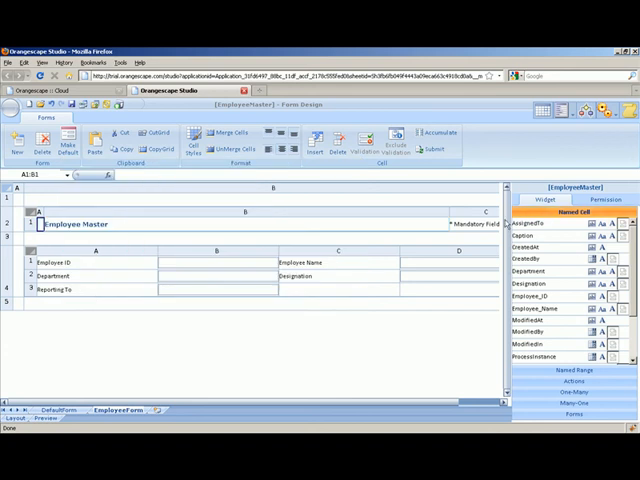
Apply a cell style to the *Mandatory Fields note in C1.
{"action": "left_click", "coordinate": [468, 224]}
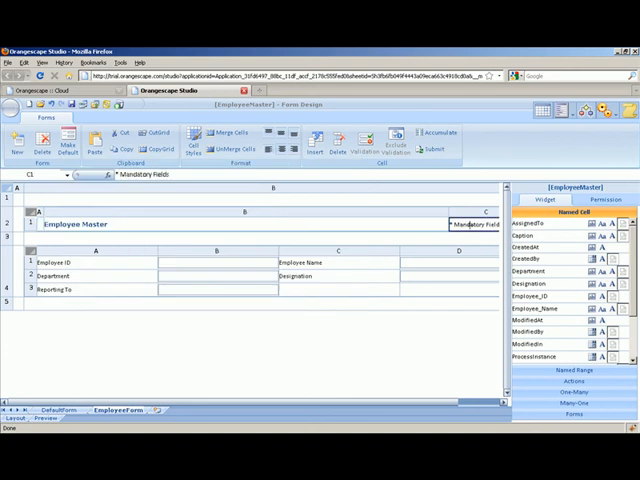
{"action": "left_click", "coordinate": [204, 140]}
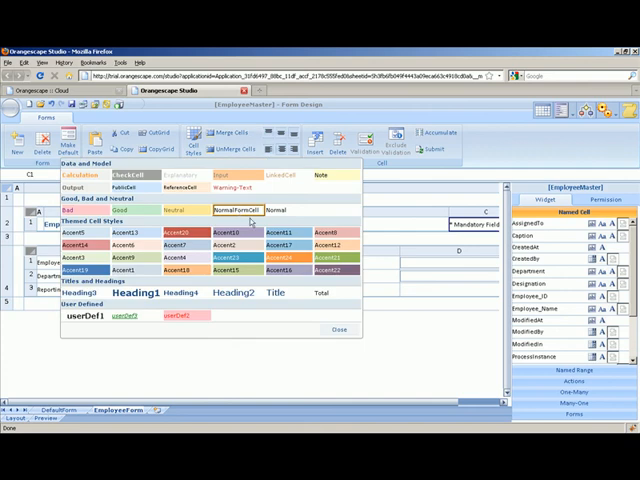
{"action": "left_click", "coordinate": [236, 180]}
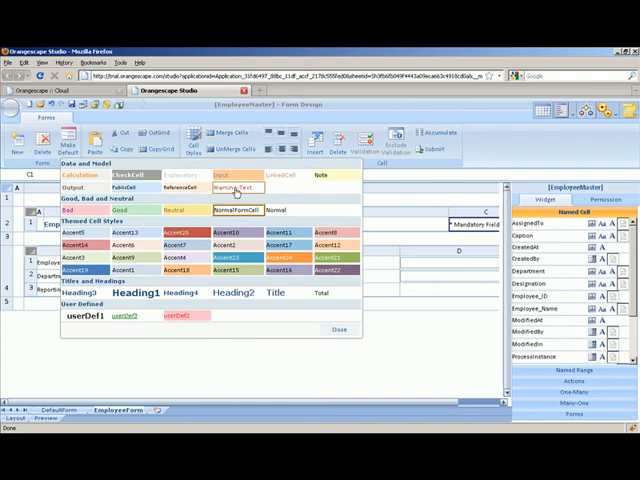
{"action": "left_click", "coordinate": [340, 328]}
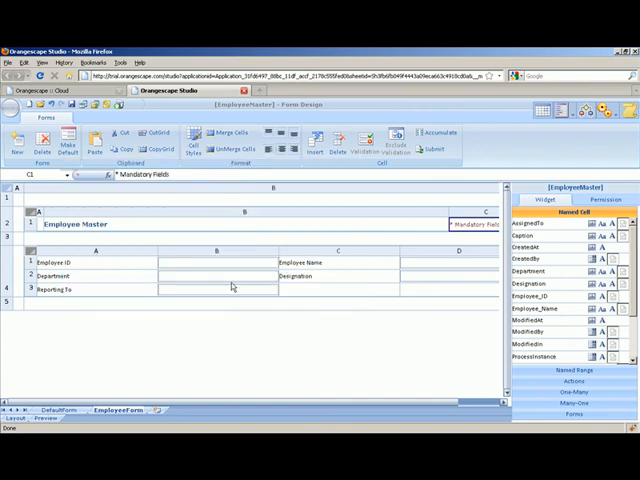
{"action": "mouse_move", "coordinate": [104, 296]}
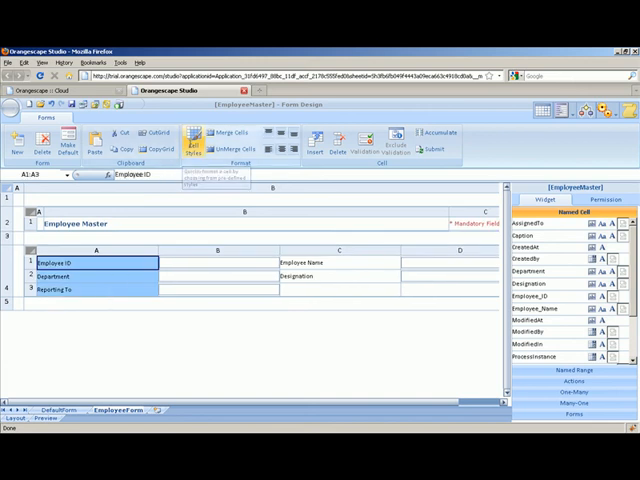
Apply the light green cell style to the Employee ID, Department and Reporting To labels in column A.
{"action": "left_click", "coordinate": [188, 136]}
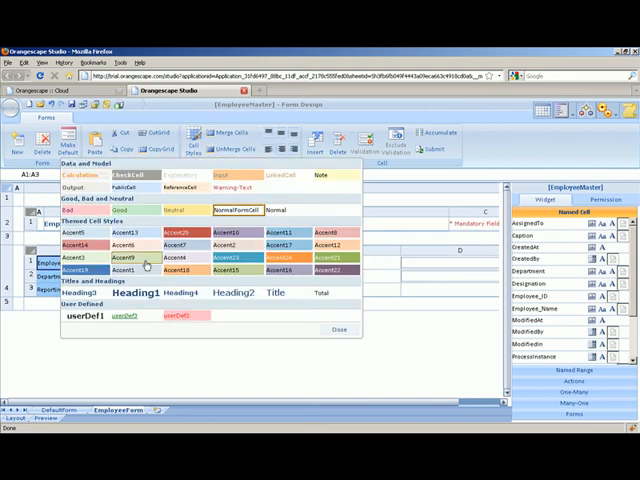
{"action": "left_click", "coordinate": [340, 328]}
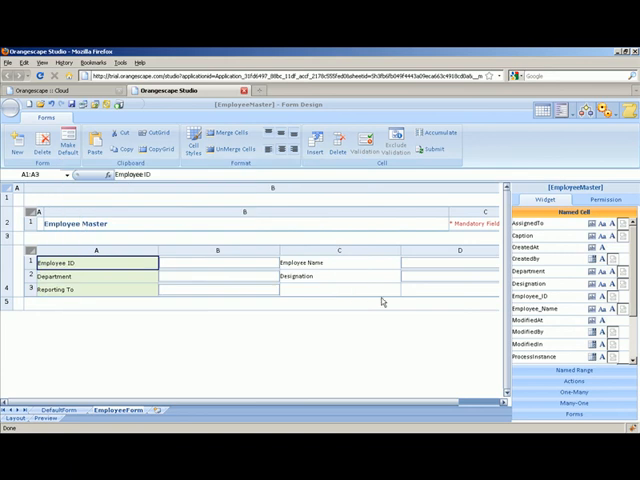
Apply the same green cell style to the Employee Name and Designation labels in column C.
{"action": "left_click", "coordinate": [340, 262]}
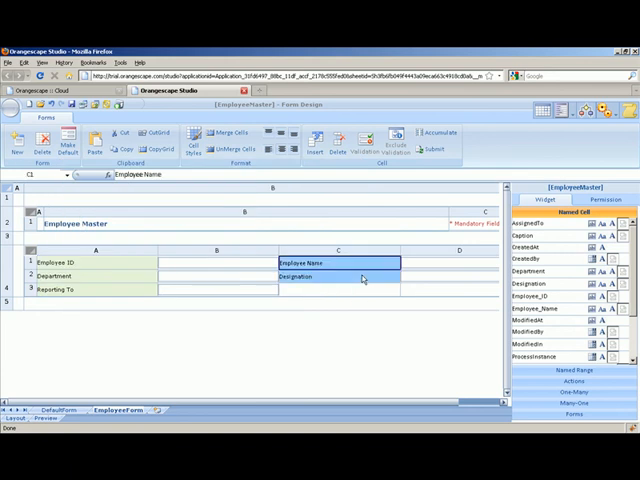
{"action": "left_click", "coordinate": [196, 148]}
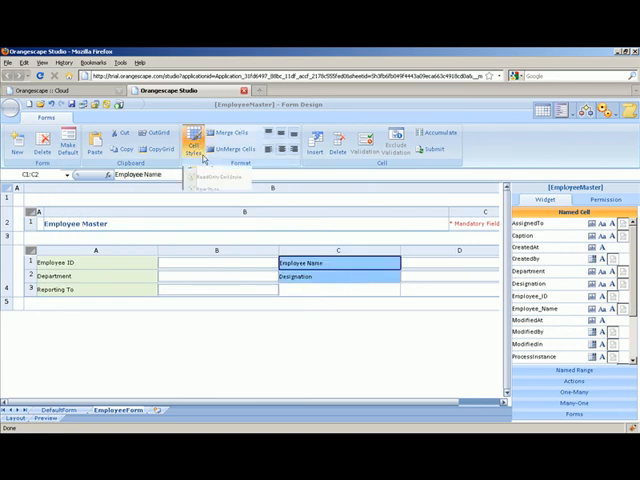
{"action": "left_click", "coordinate": [192, 144]}
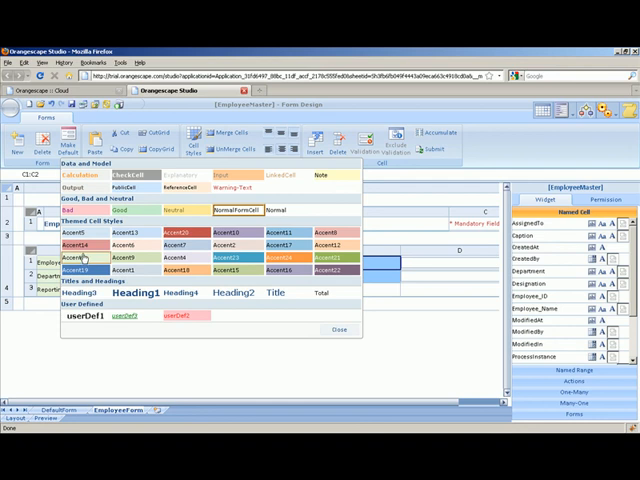
{"action": "left_click", "coordinate": [338, 328]}
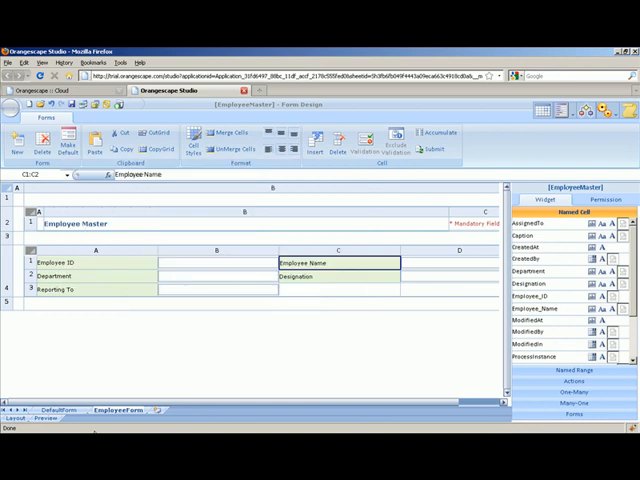
{"action": "mouse_move", "coordinate": [438, 272]}
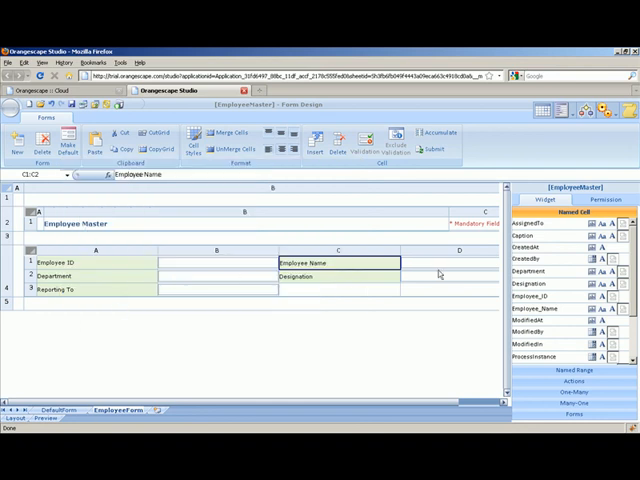